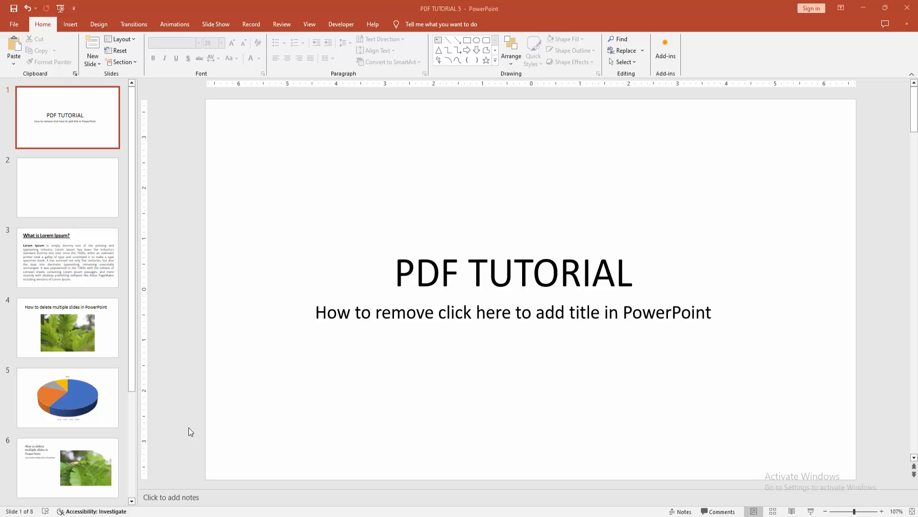
Step: Display slide 2 with its empty title and text placeholders
click(67, 187)
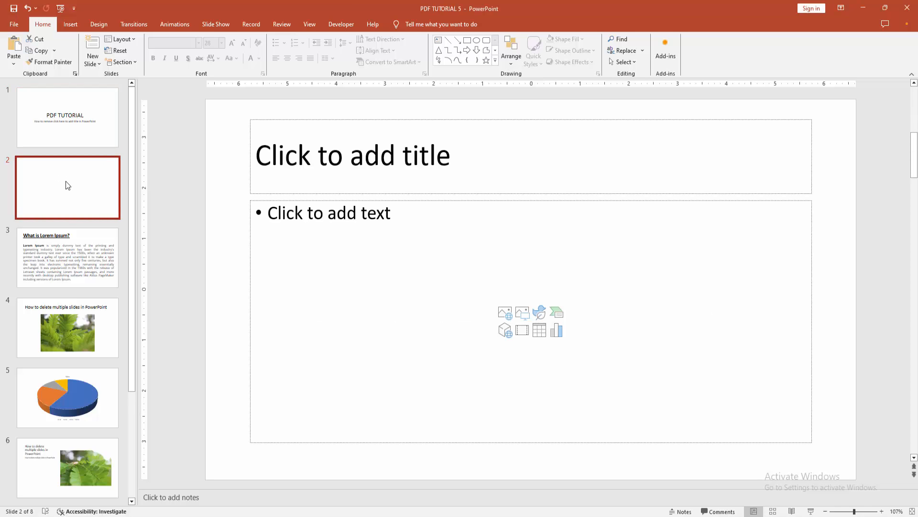
Step: Select the empty 'Click to add title' placeholder and bring up its context menu
click(351, 155)
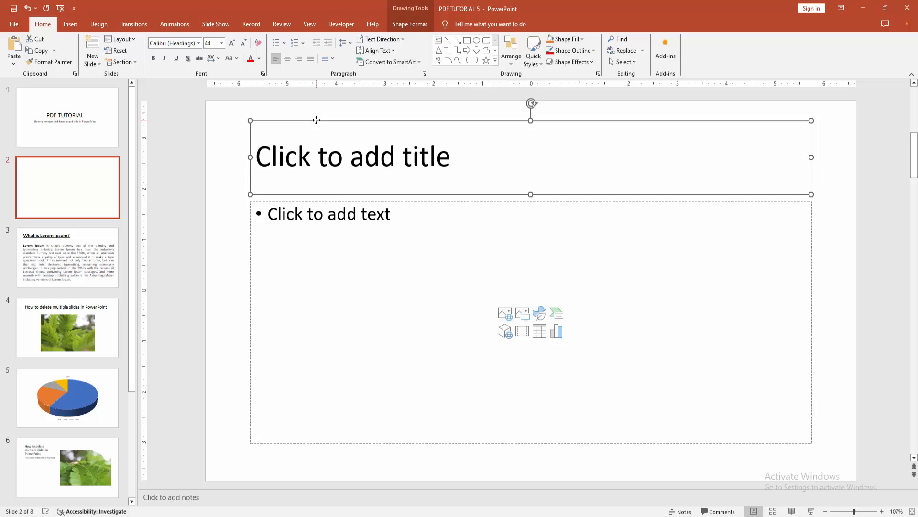
right_click(316, 120)
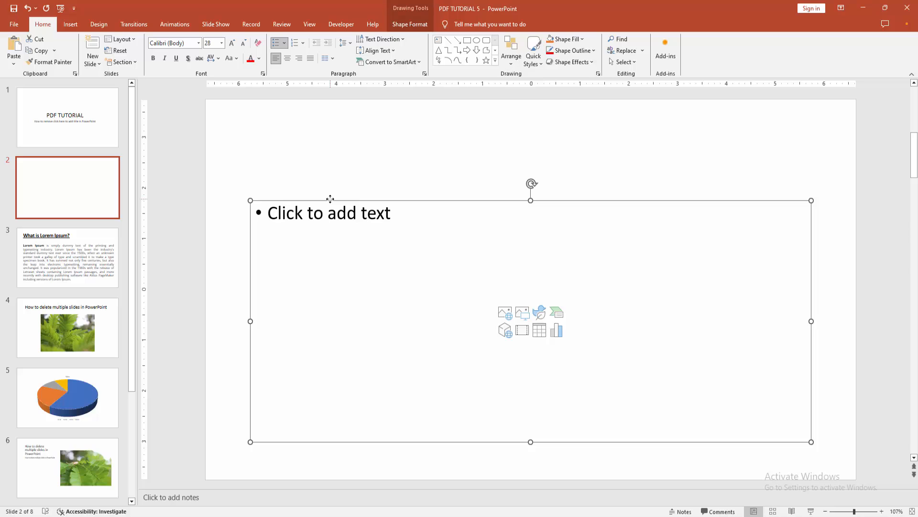
mouse_move(205, 197)
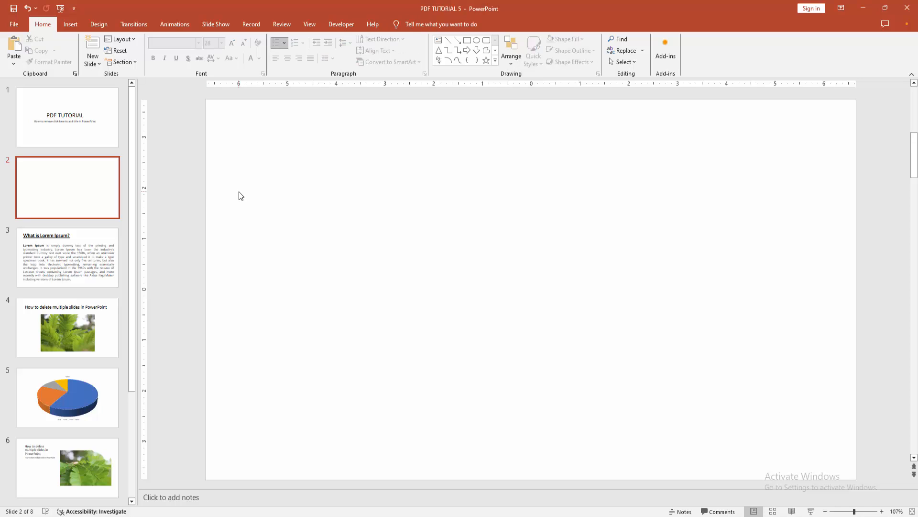
mouse_move(235, 188)
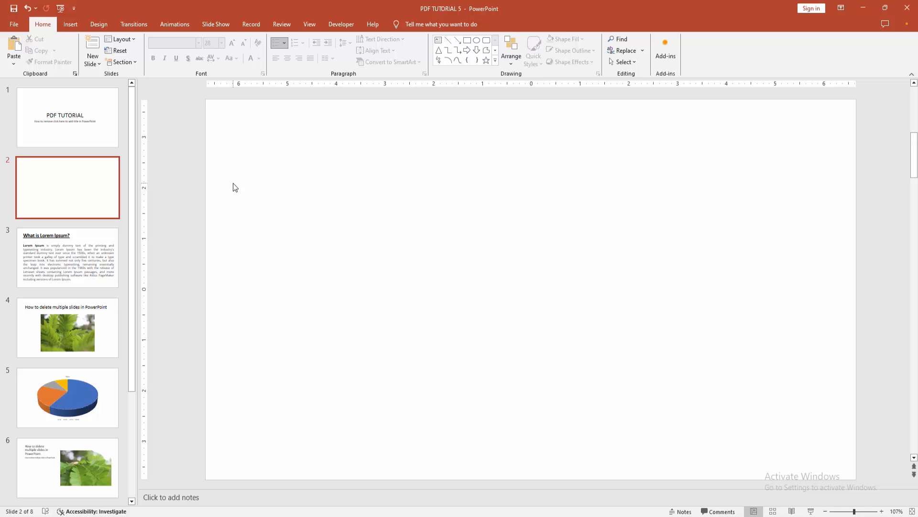
mouse_move(88, 209)
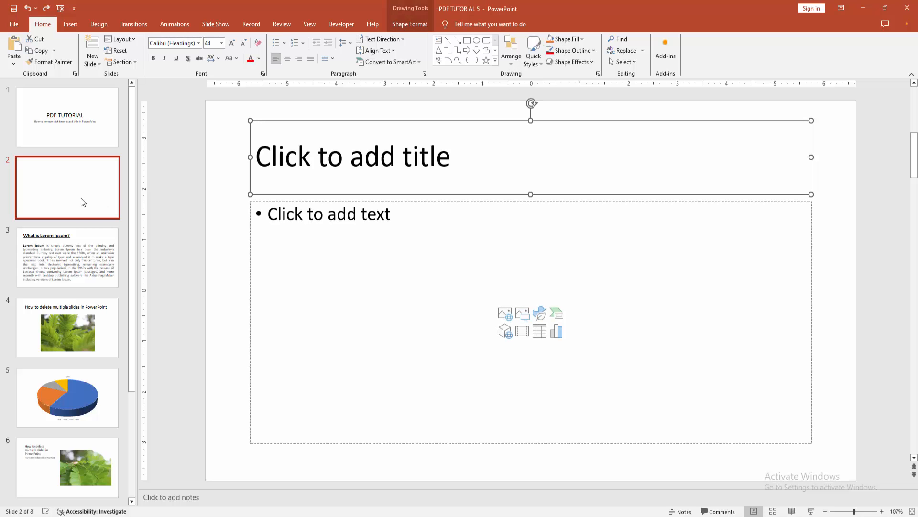
Step: Select slide 2's placeholders again to remove them, leaving the slide blank
click(218, 218)
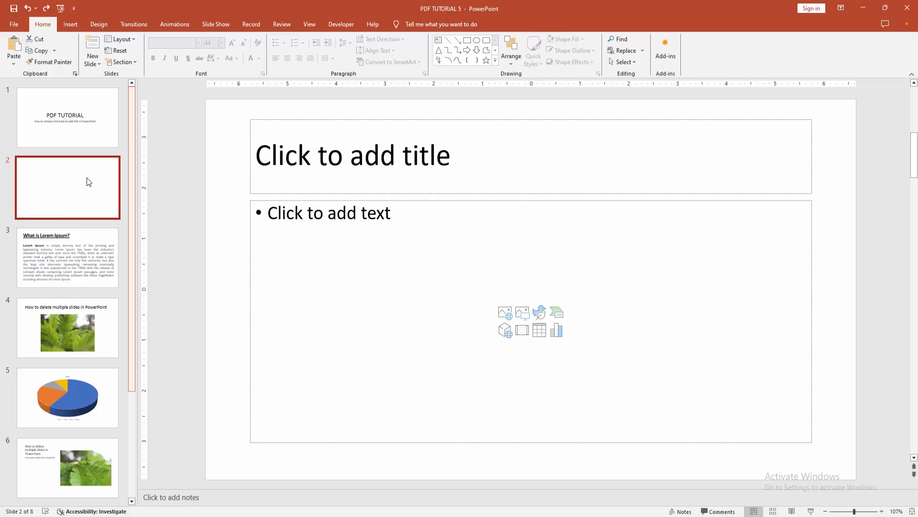
click(120, 39)
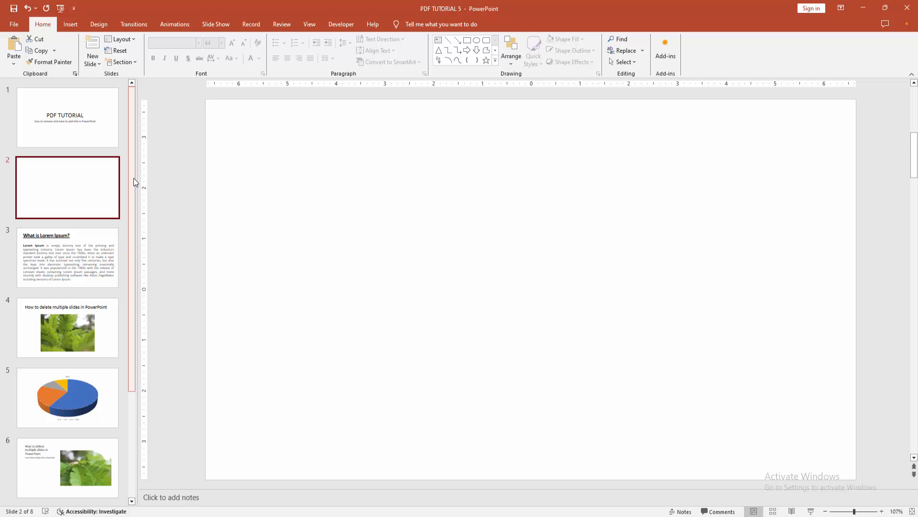
mouse_move(135, 189)
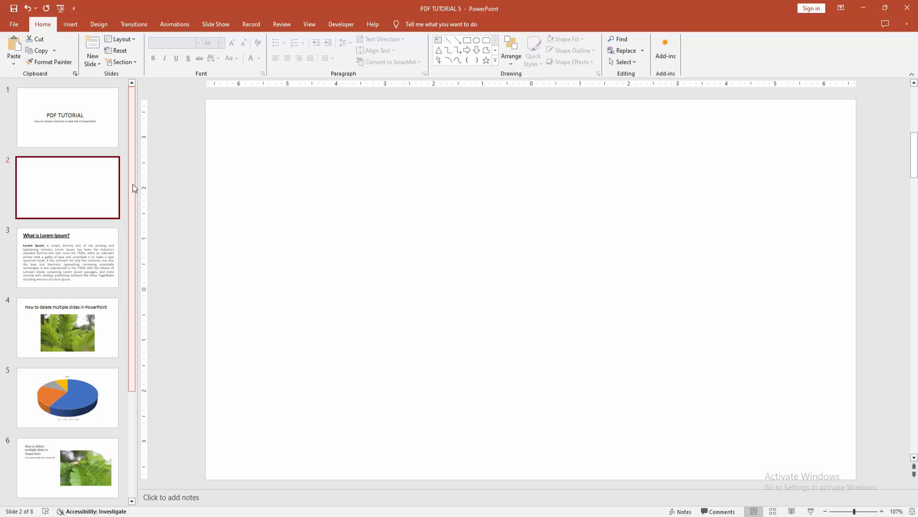